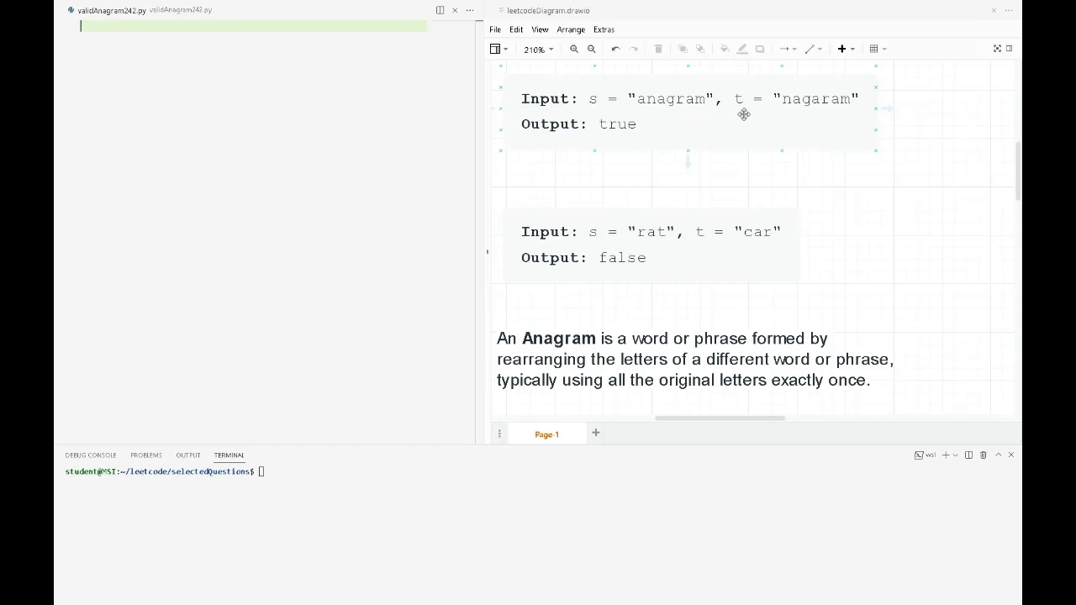
mouse_move(715, 156)
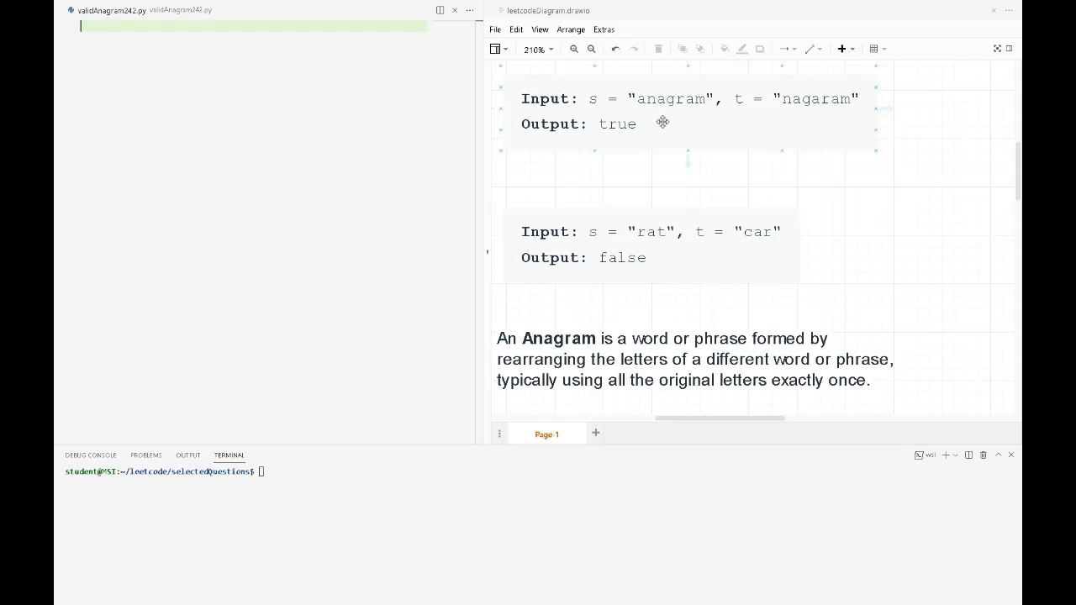
mouse_move(677, 114)
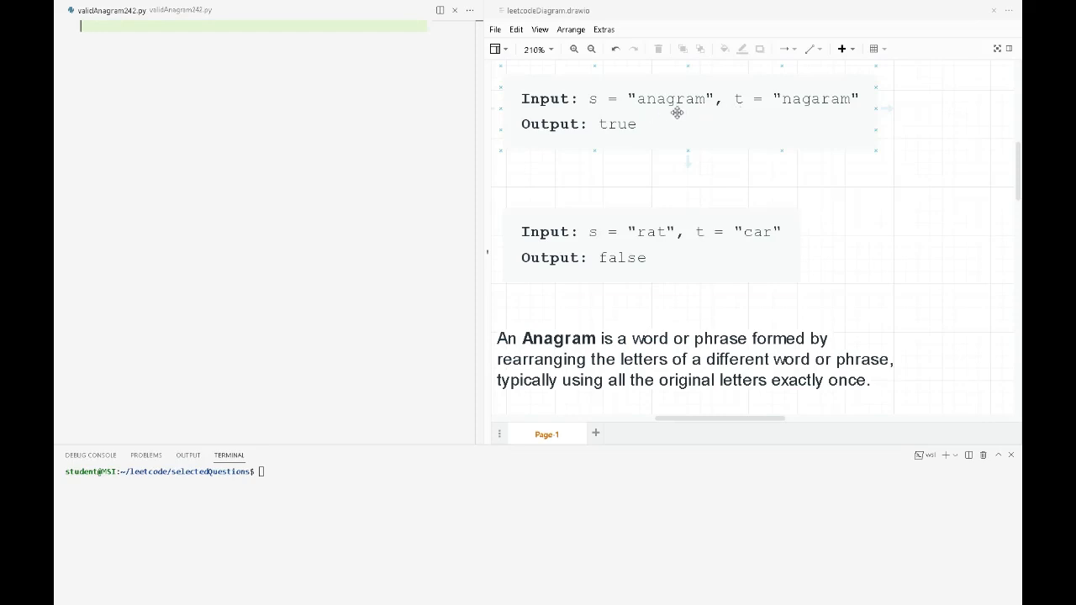
mouse_move(832, 113)
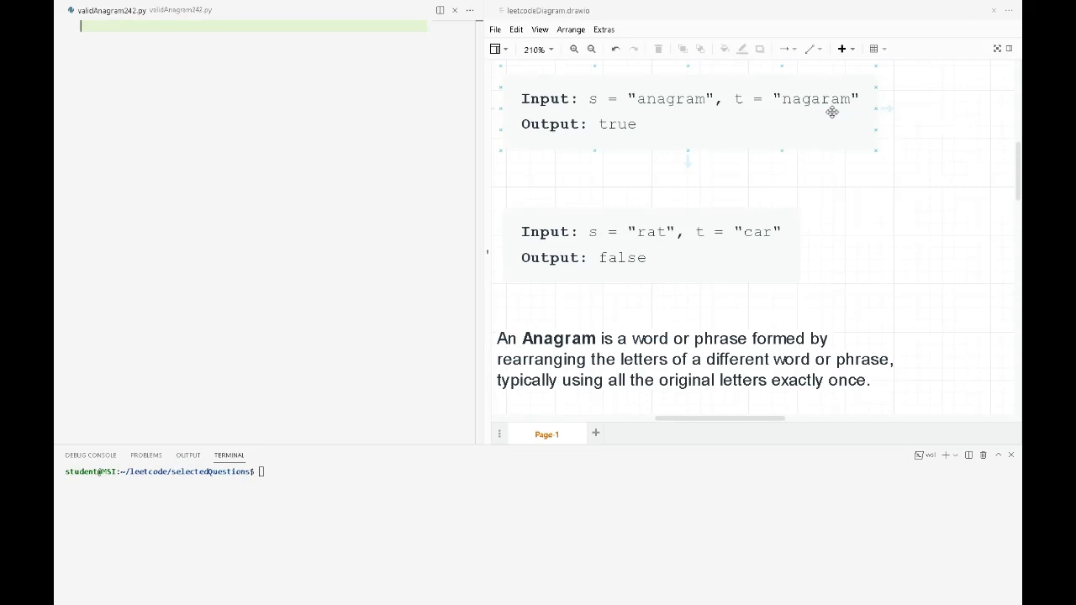
mouse_move(819, 118)
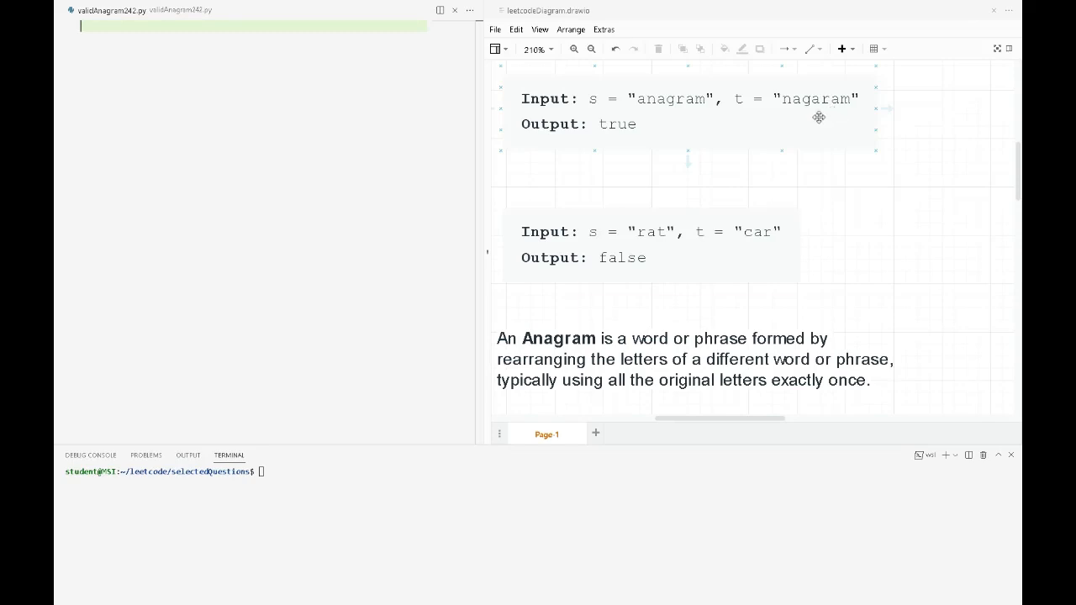
mouse_move(741, 120)
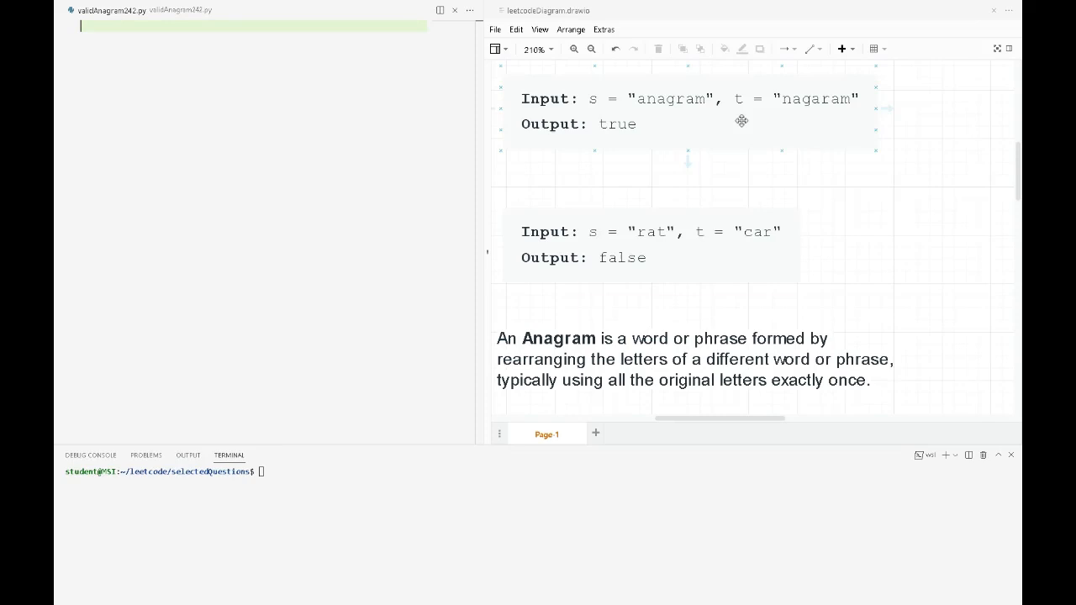
mouse_move(689, 120)
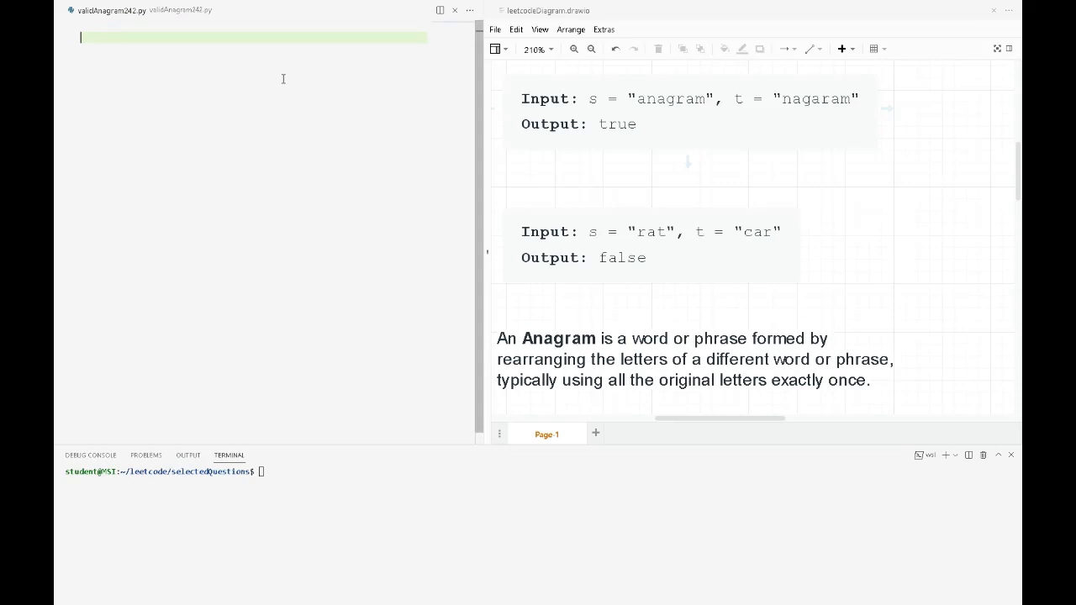
Define isValidAnagram(s:str, t:str) -> bool with a body that returns True.
text(def)
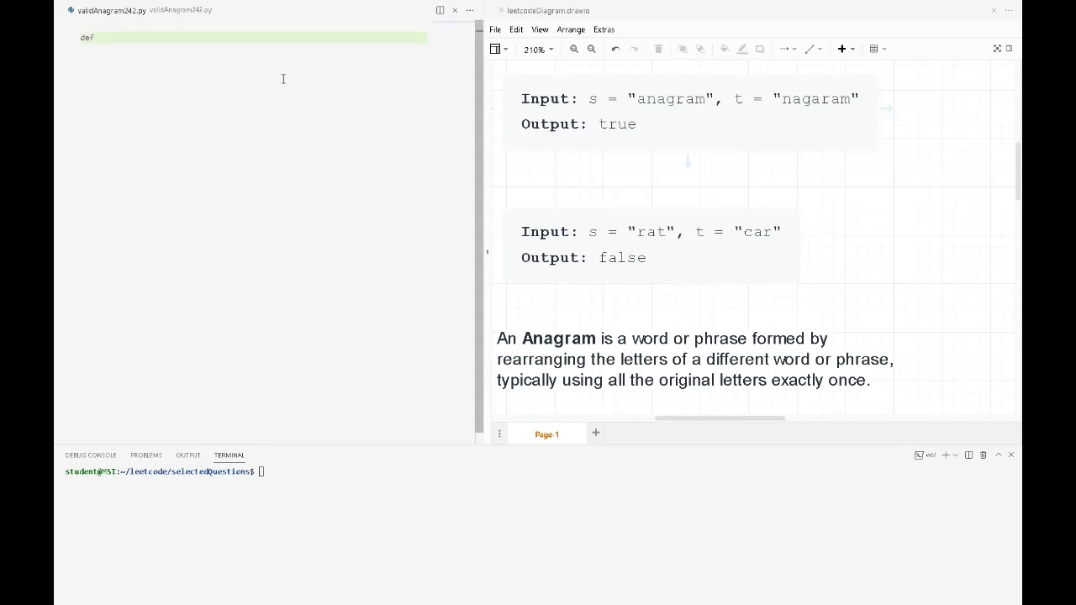
text(is)
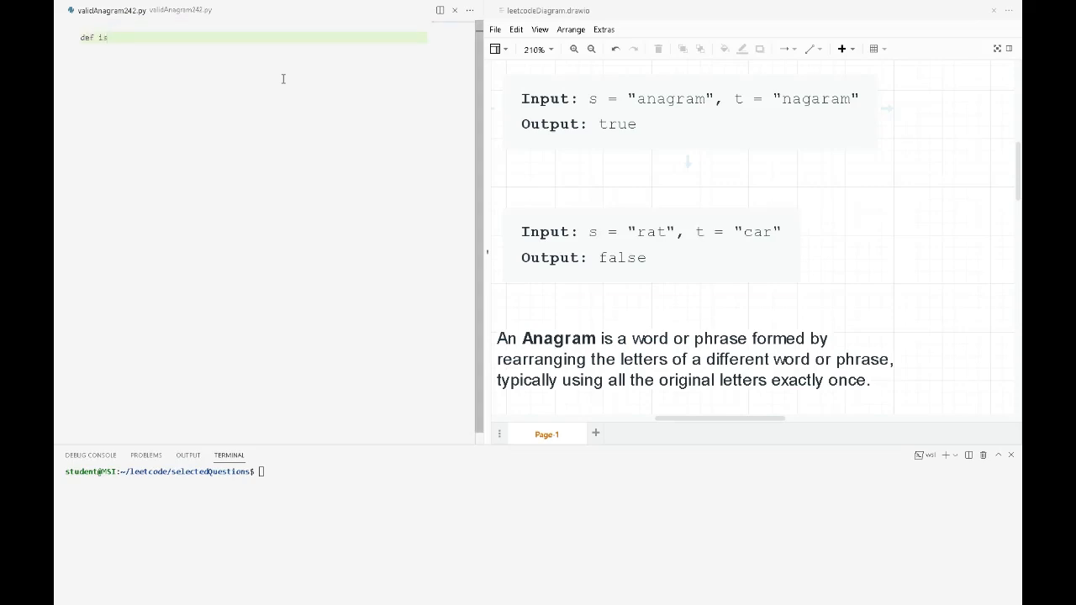
text(A)
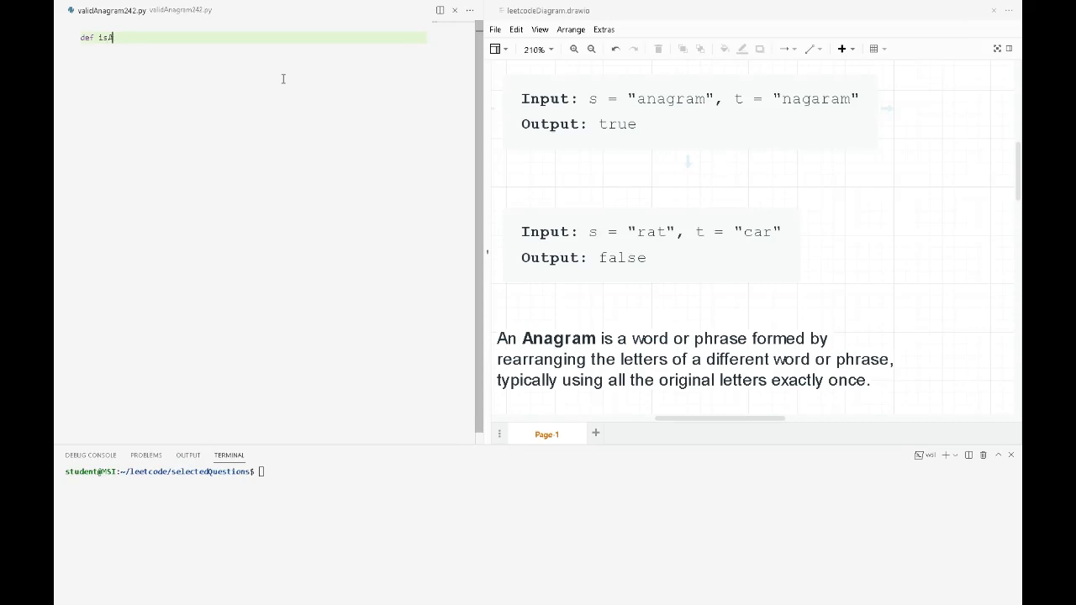
key(BackSpace)
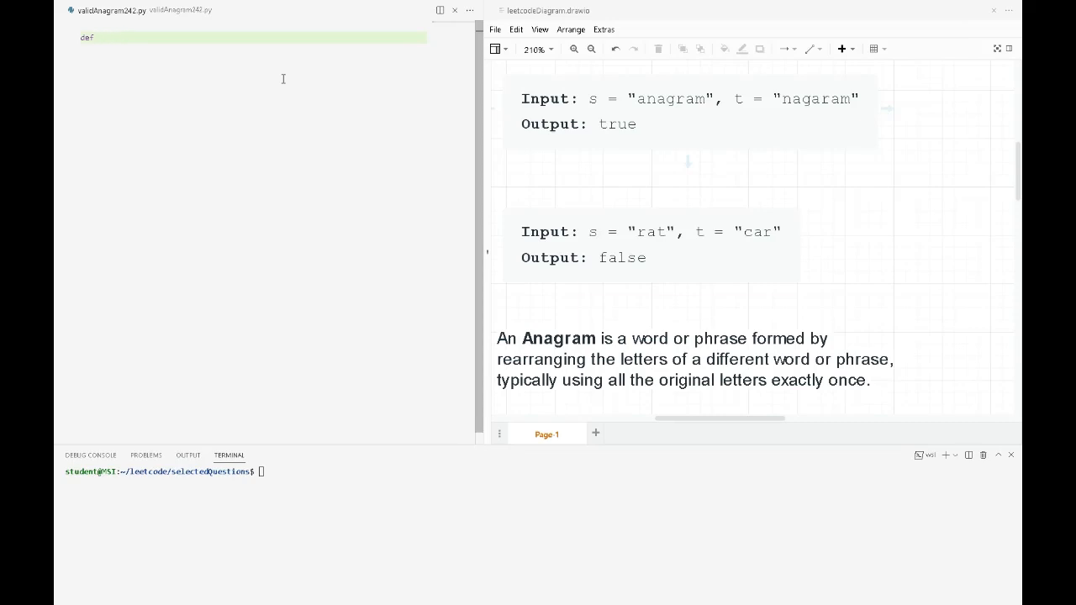
text(isValidA)
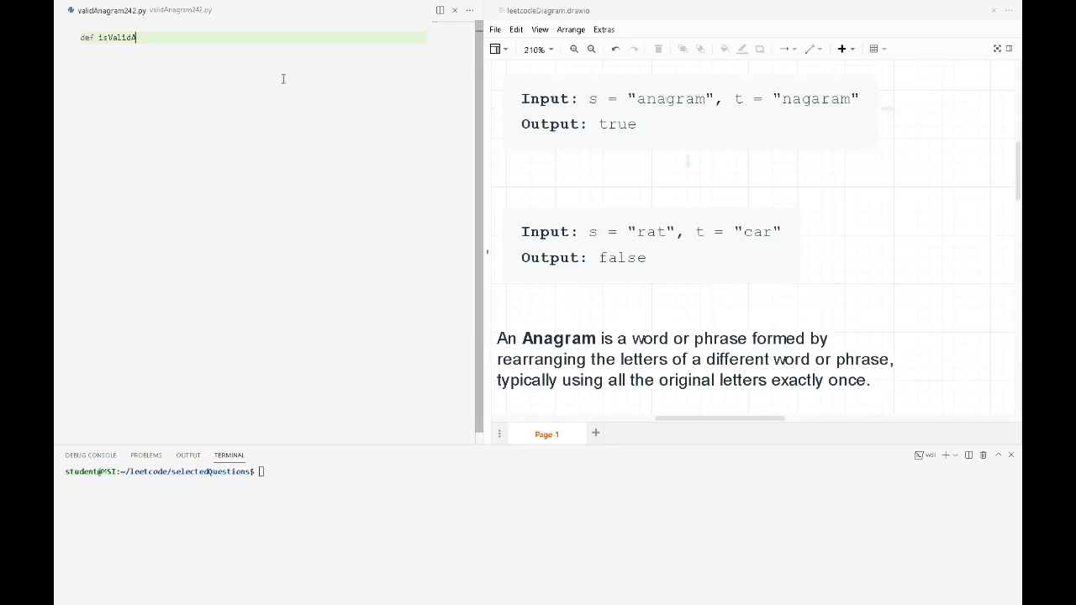
text(nagram())
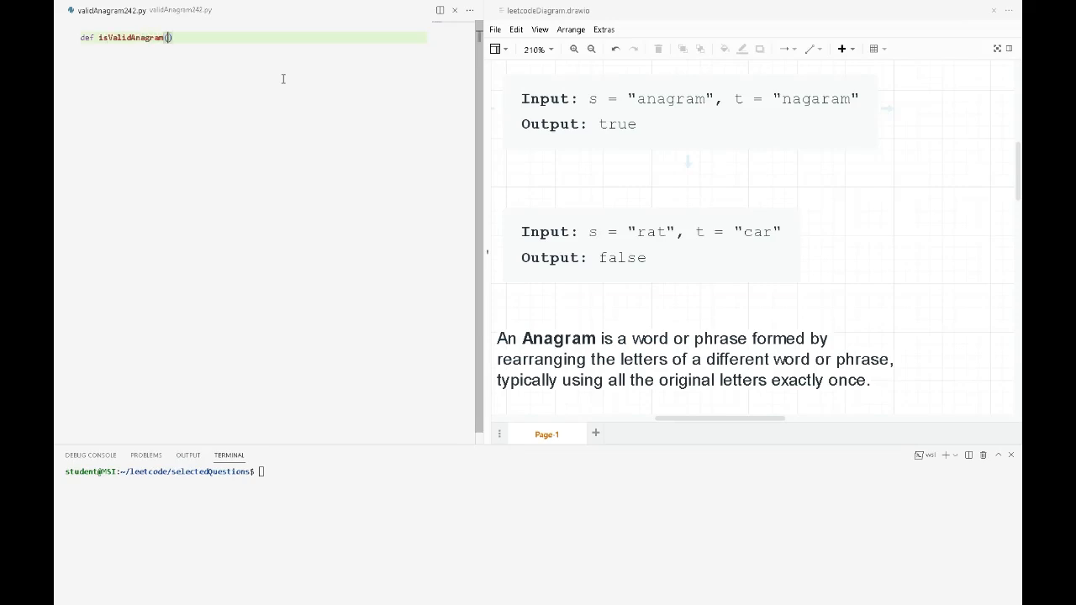
text(s:str,)
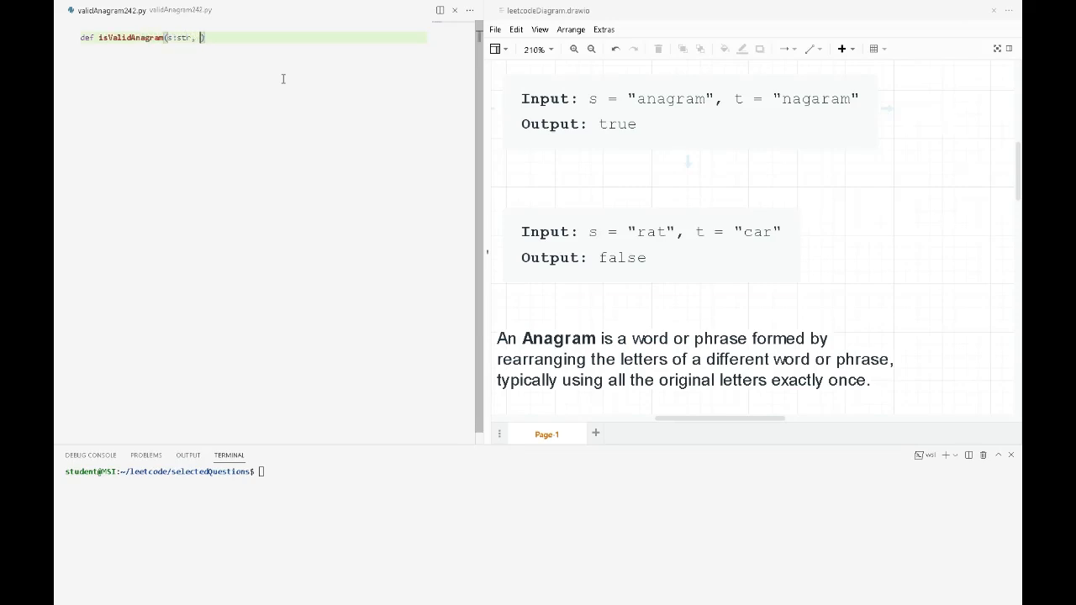
text(t:str)
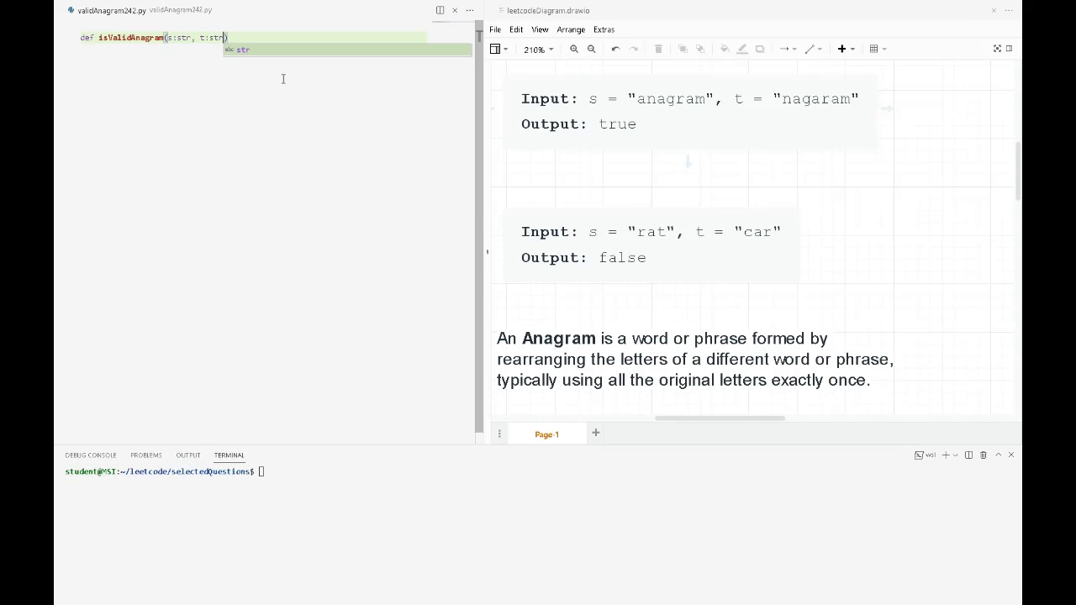
text(-> bool:)
text(return)
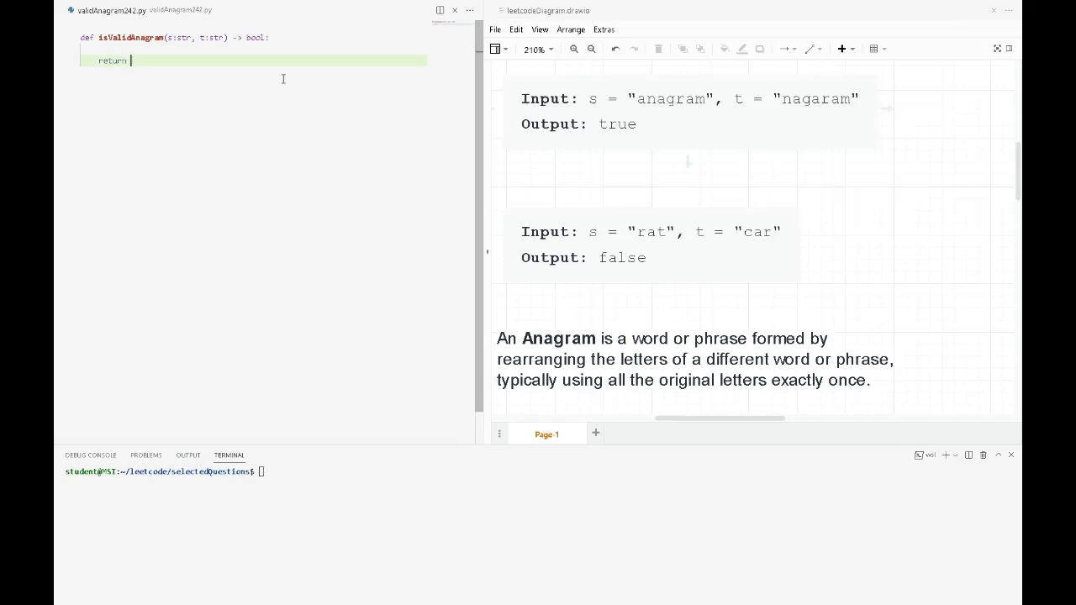
text(True)
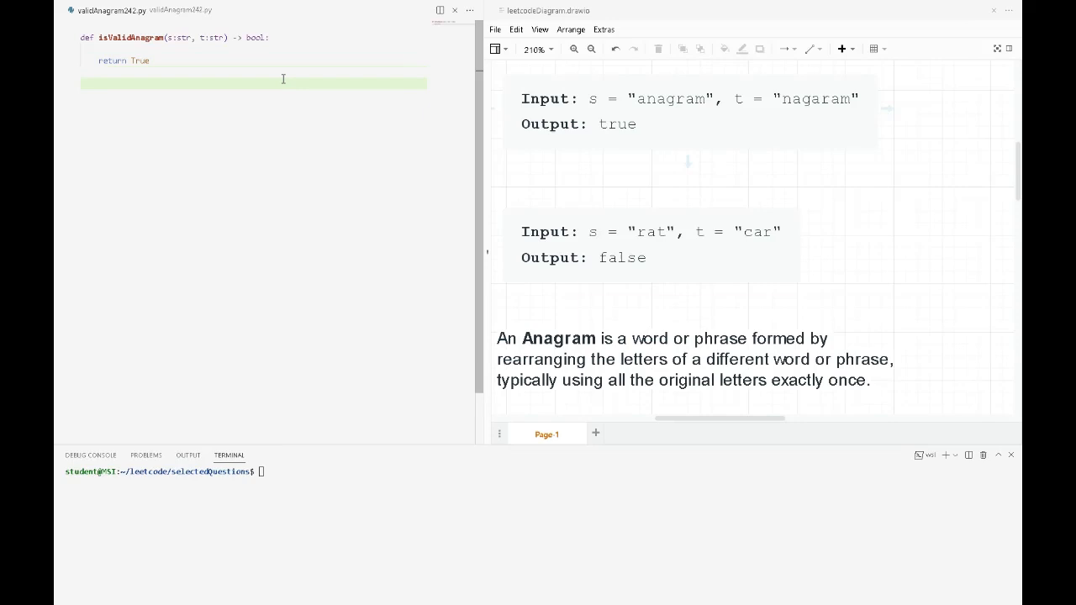
Add a print(isValidAnagram()) call, accepting the suggested function name.
text(print)
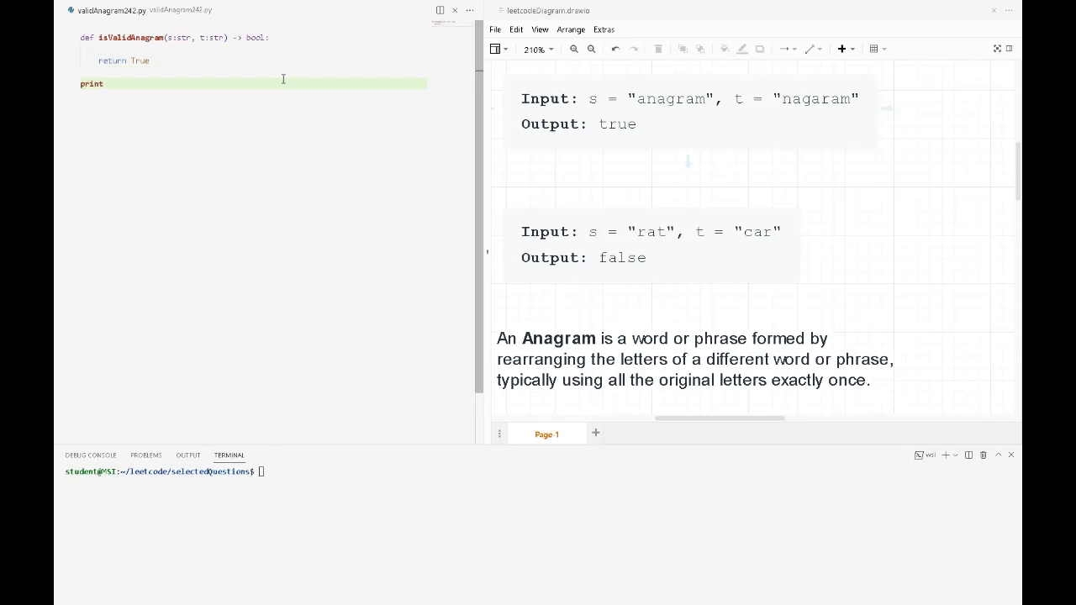
text((is)
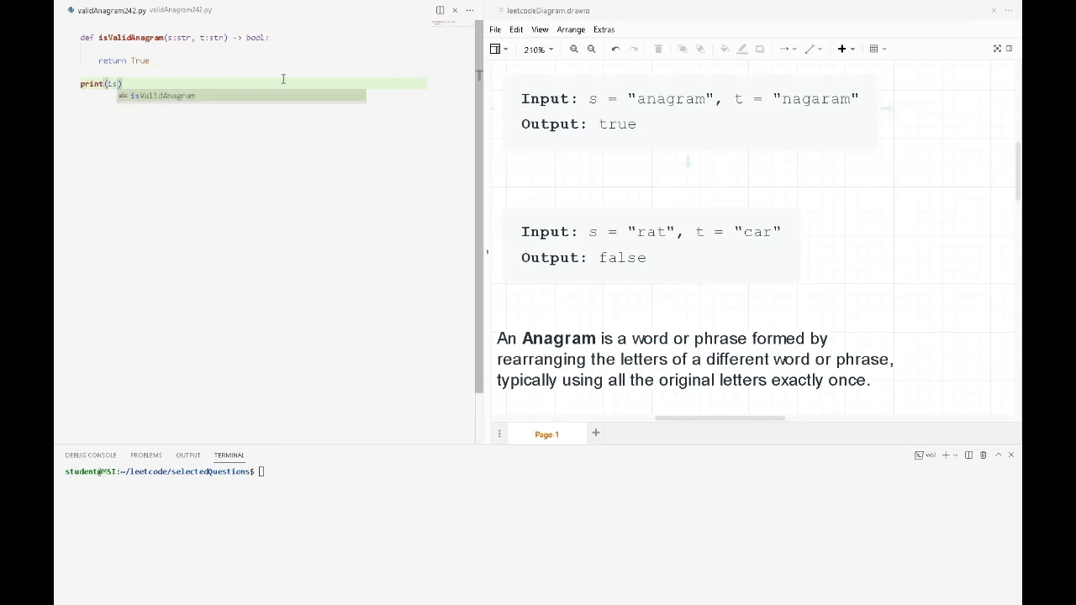
key(Tab)
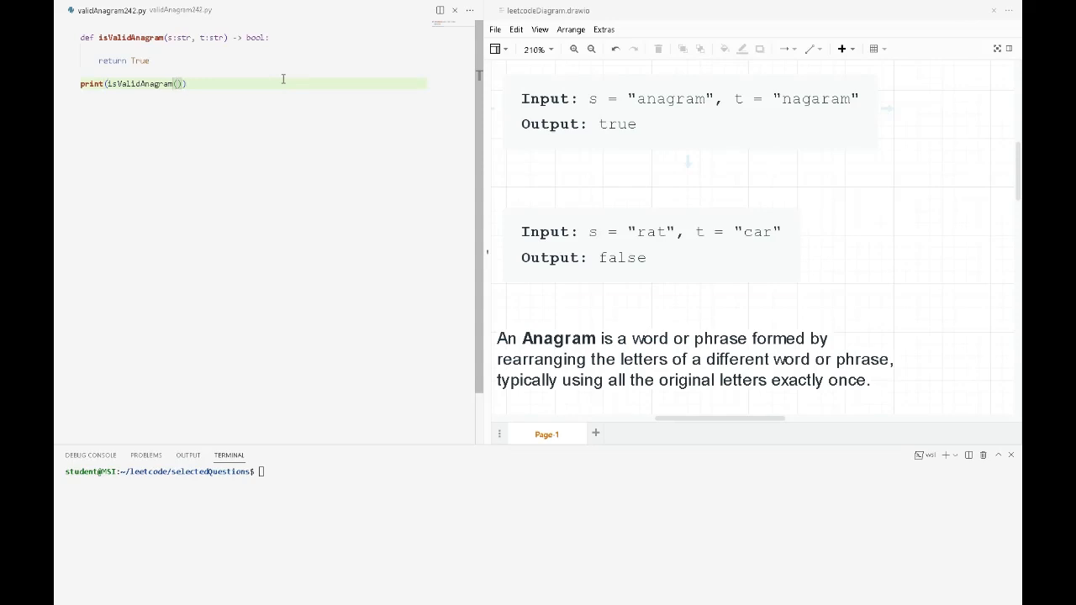
Paste the example strings "anagram" and "nagaram" as arguments of the print test call.
double_click(689, 111)
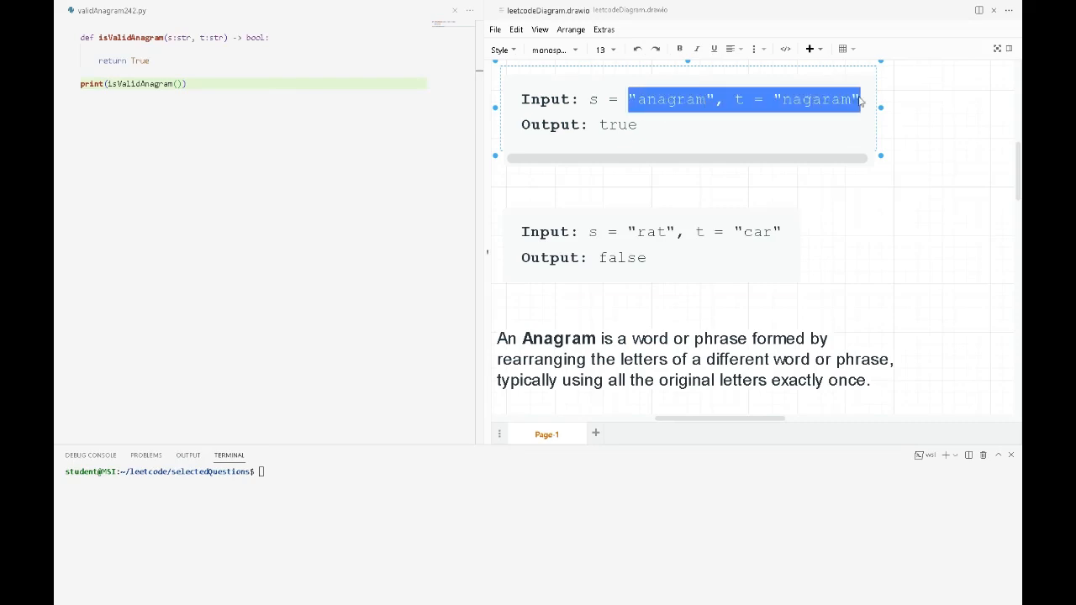
click(176, 83)
text("anagram", "nagaram")
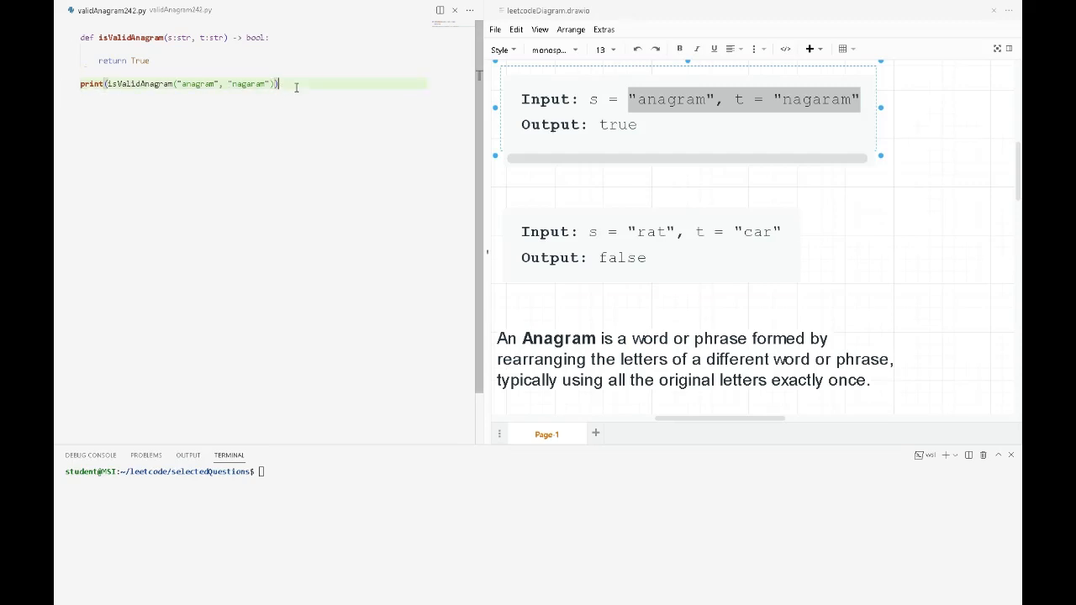
key(Enter)
text(print(isValidAnagram("car", "rat)
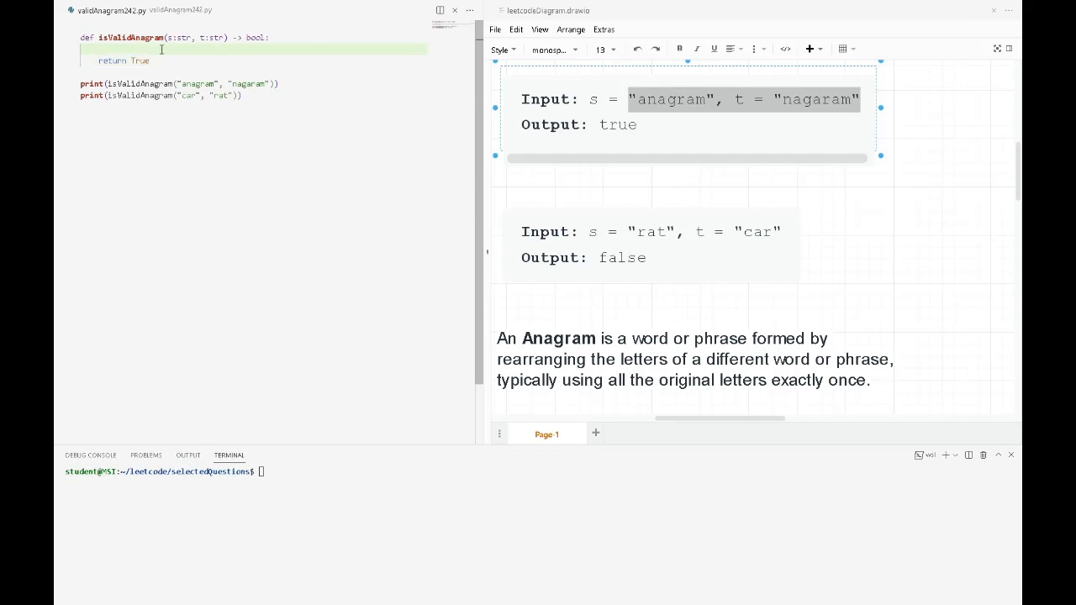
Add if len(s) != len(t): return False at the start of the function.
text(if)
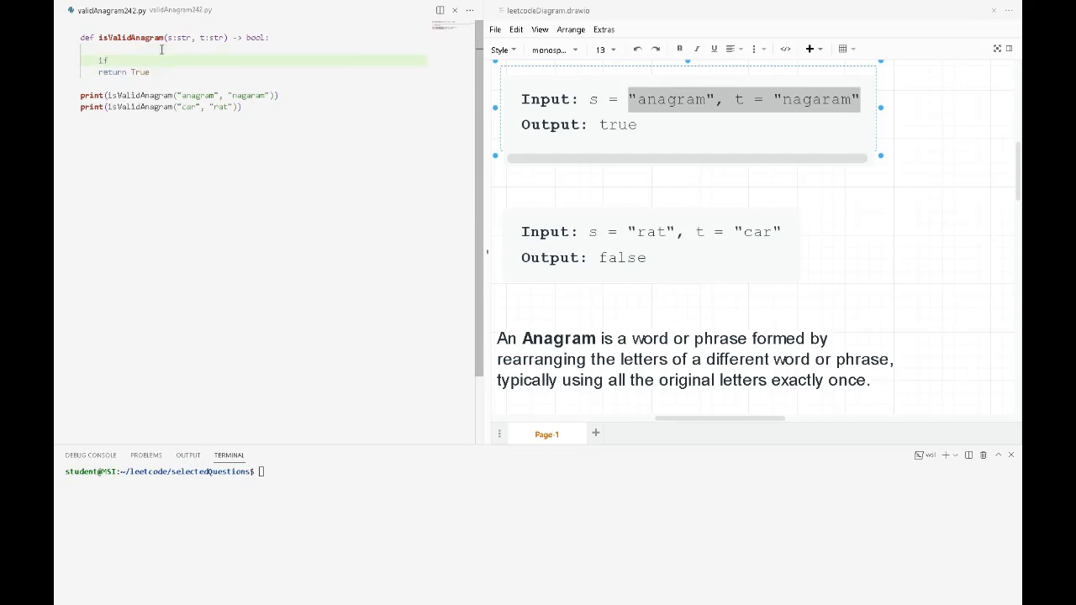
text(len(s) !=)
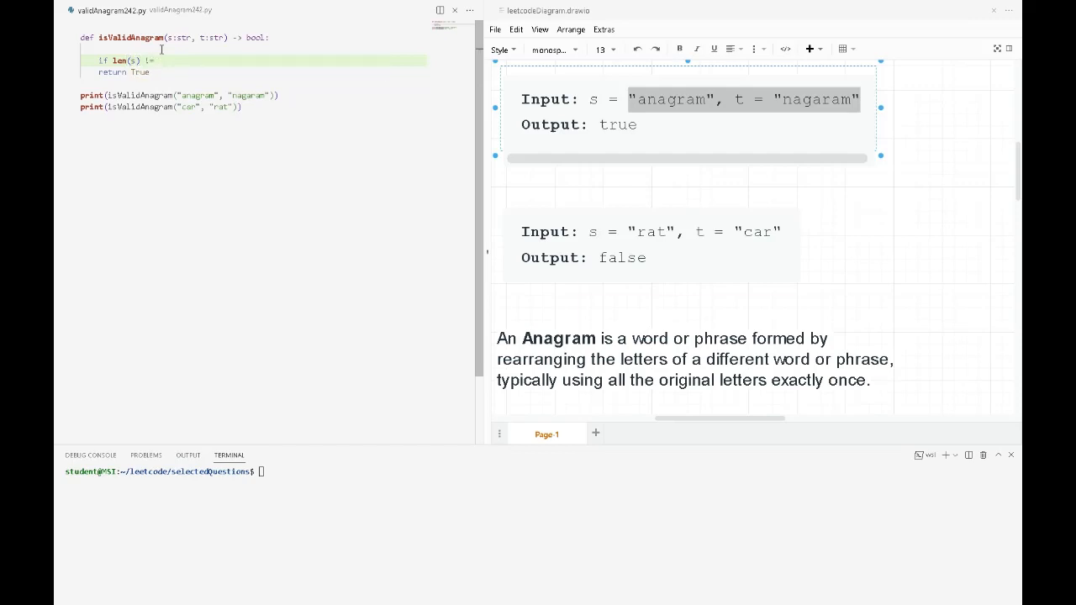
text(len())
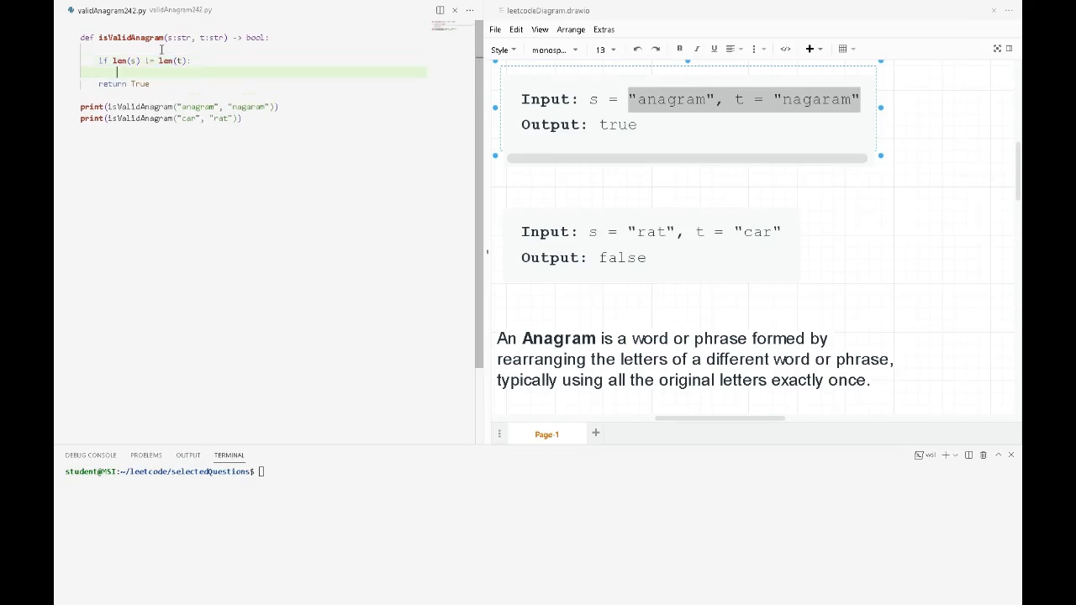
text(return)
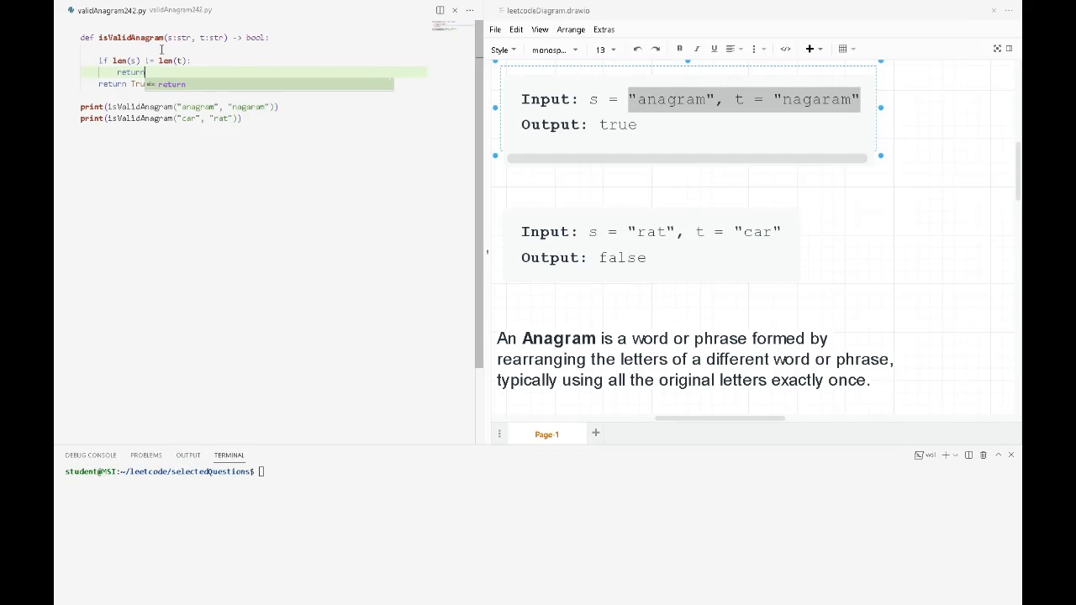
text(False)
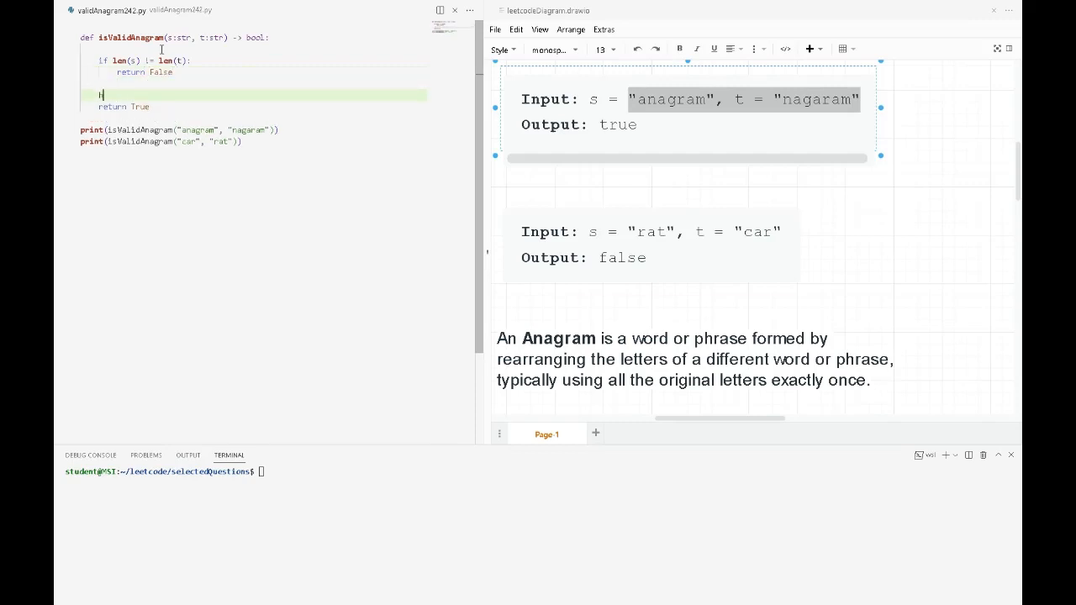
Create hashMap = {} and loop over s, setting hashMap[char] = 1 or incrementing it by 1.
text(hashMap =)
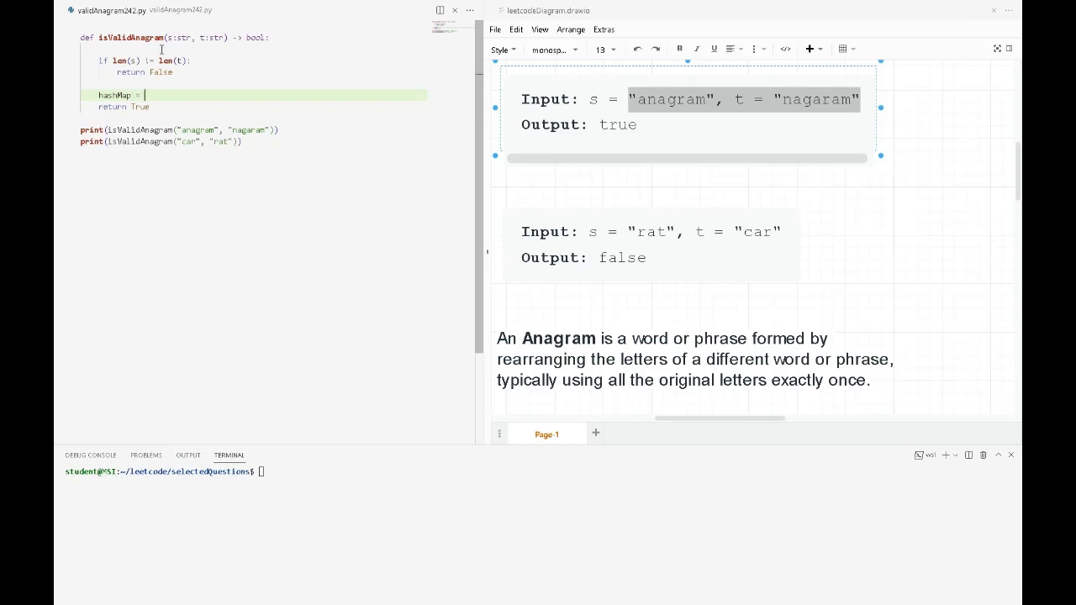
text({})
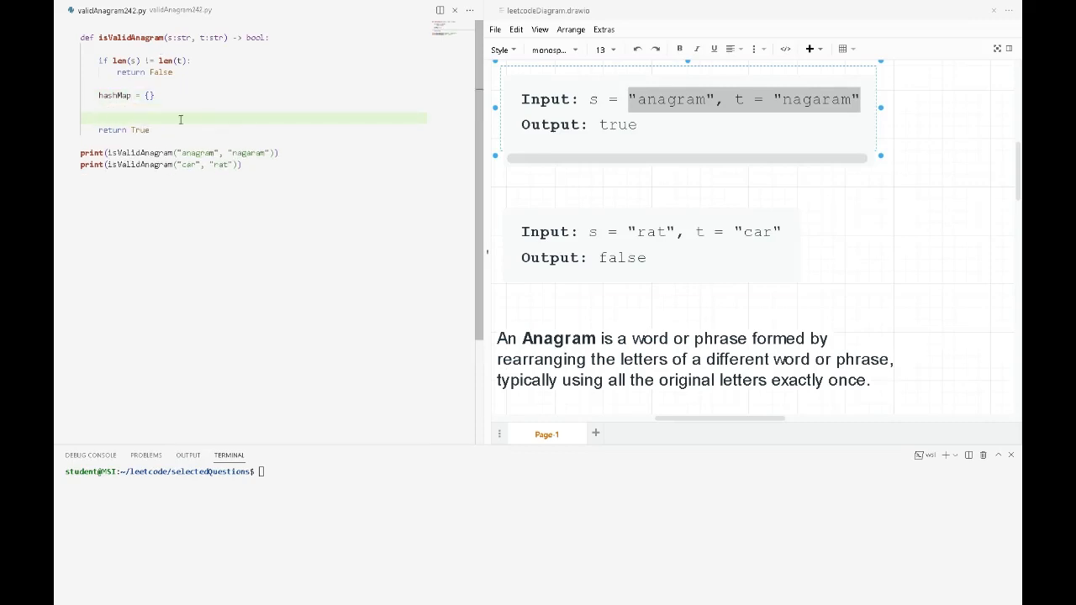
text(fo)
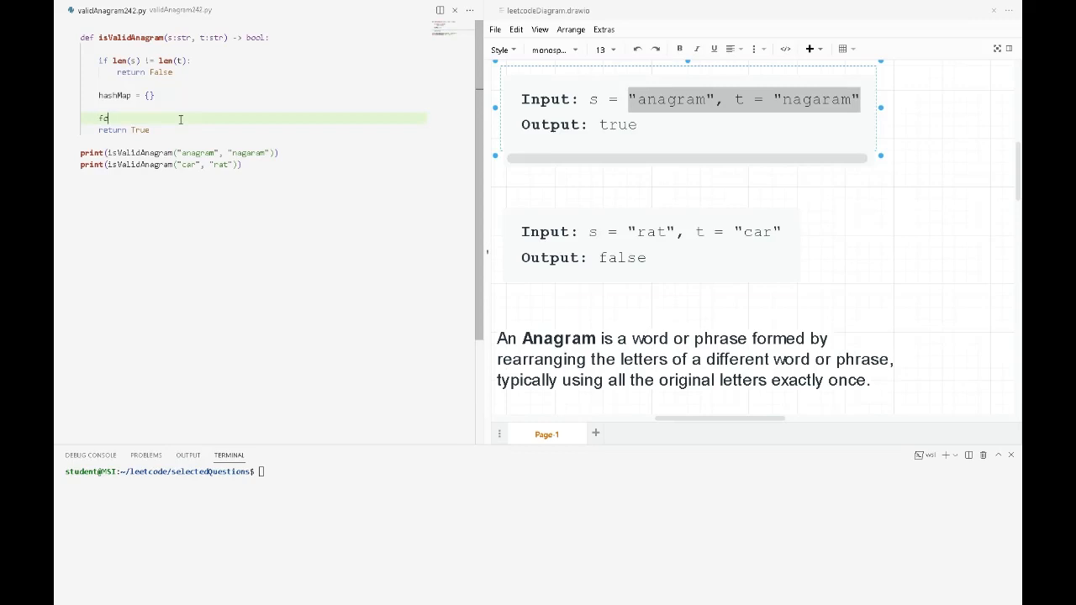
text(or char in s:)
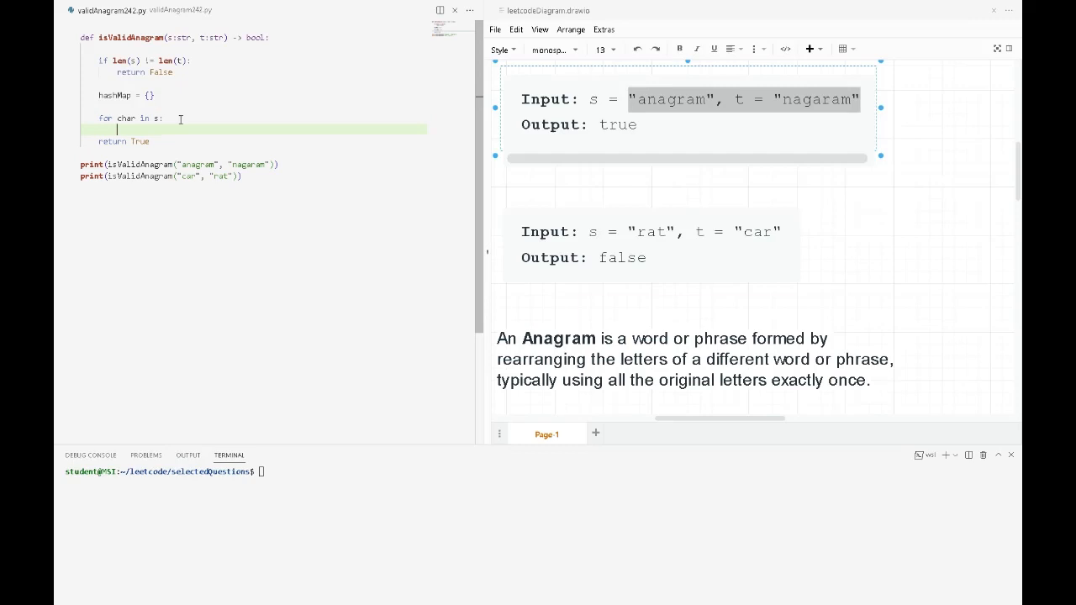
text(if)
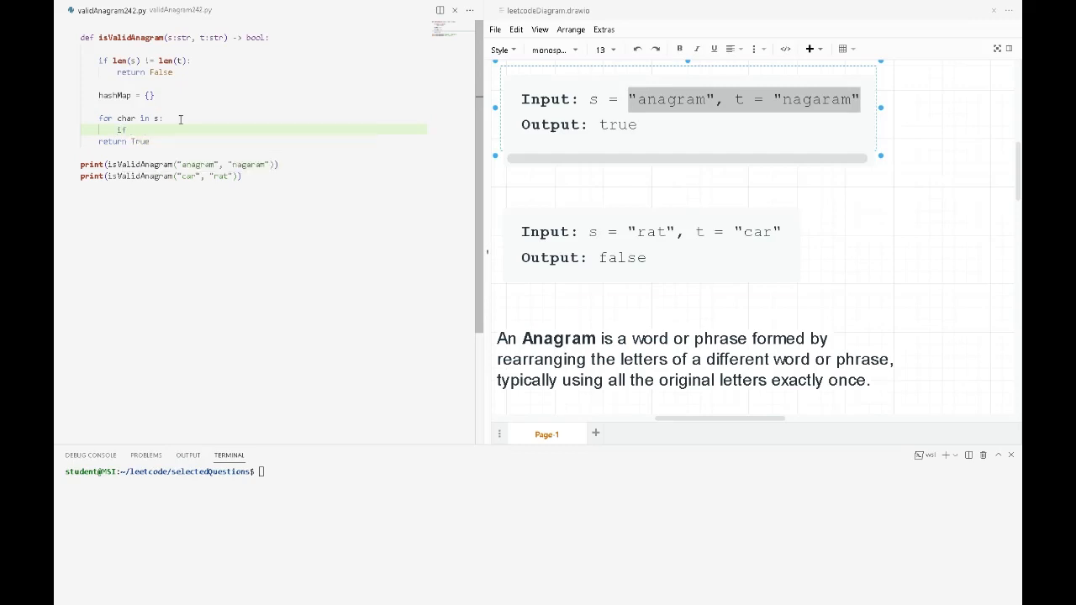
text(char not in hashMap)
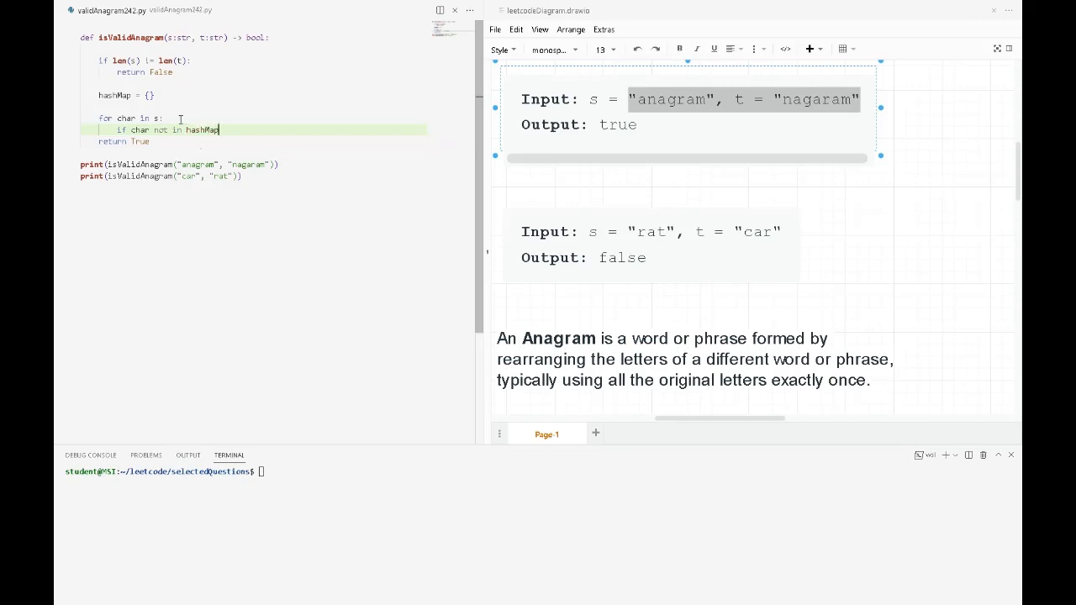
key(enter)
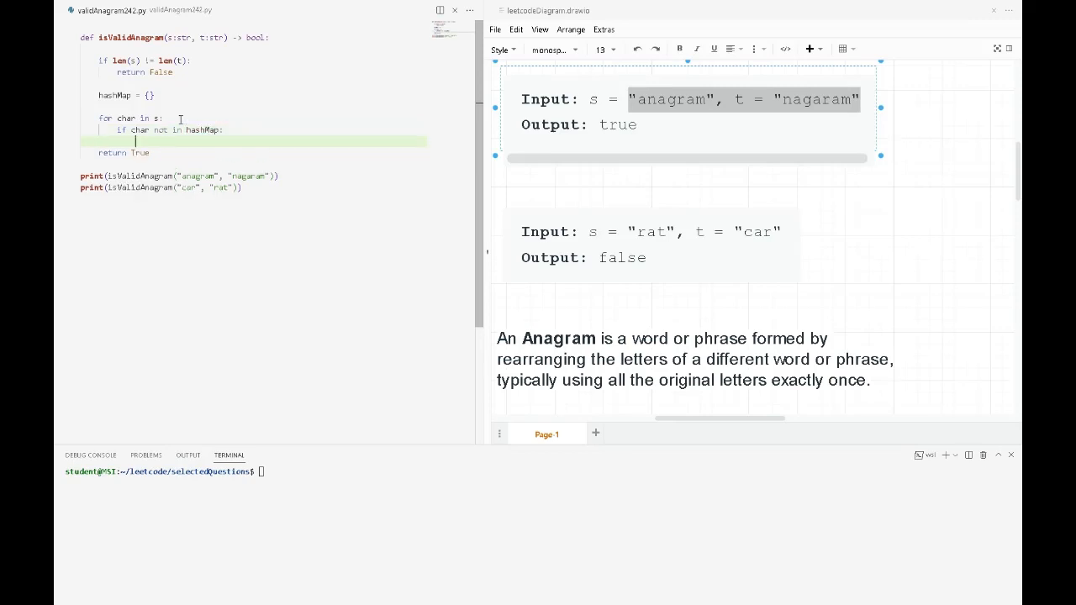
text(hashMap[char] = 1)
text(else:)
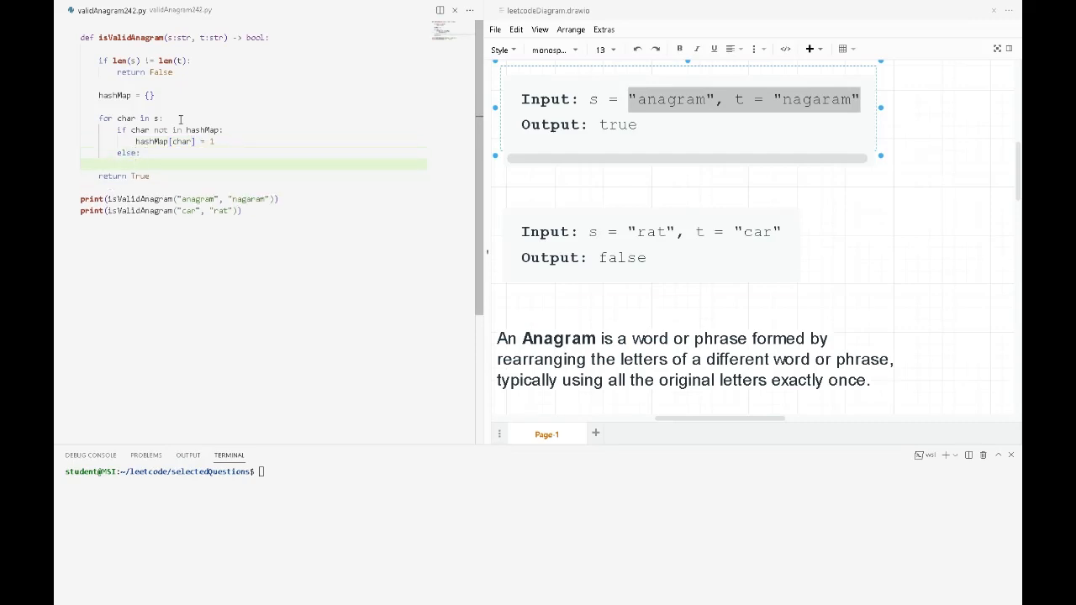
text(hashMap[char] += 1)
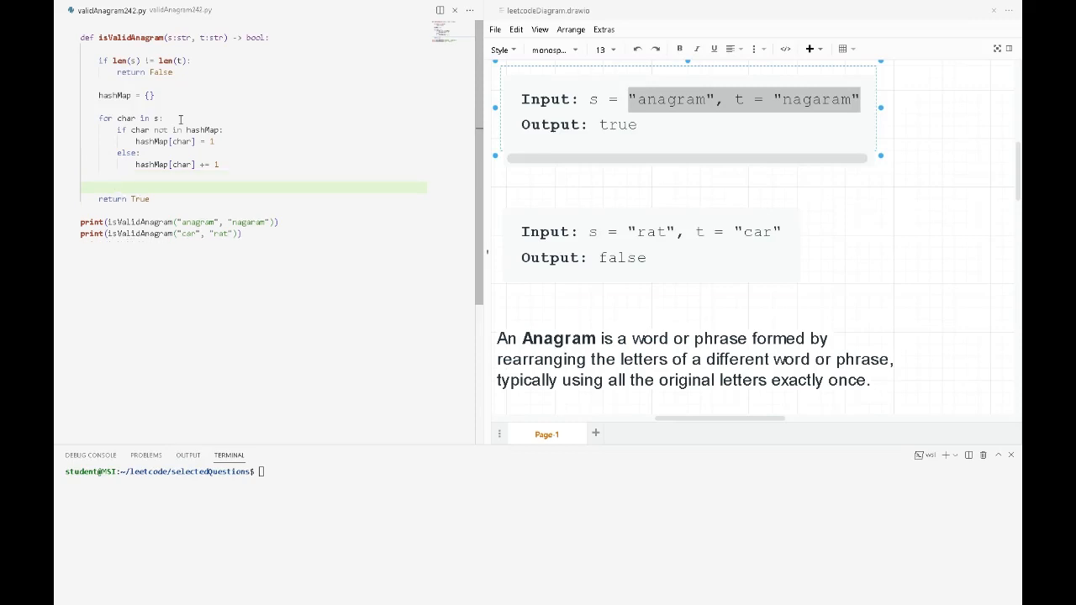
Add a loop over t returning False for characters not in hashMap, else decrementing hashMap[char] by 1.
drag(101, 118, 217, 164)
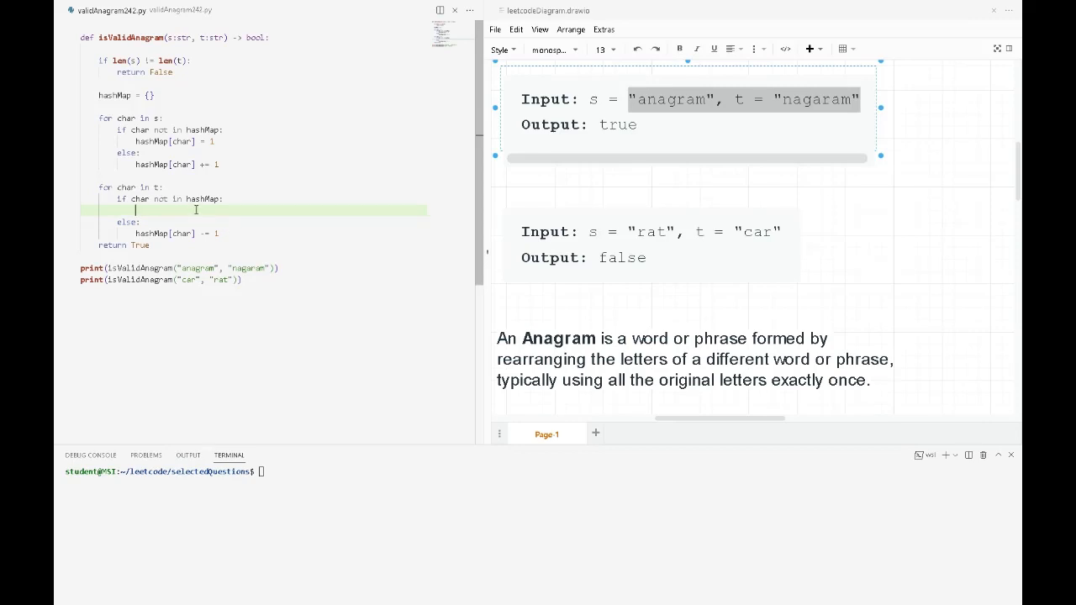
text(return)
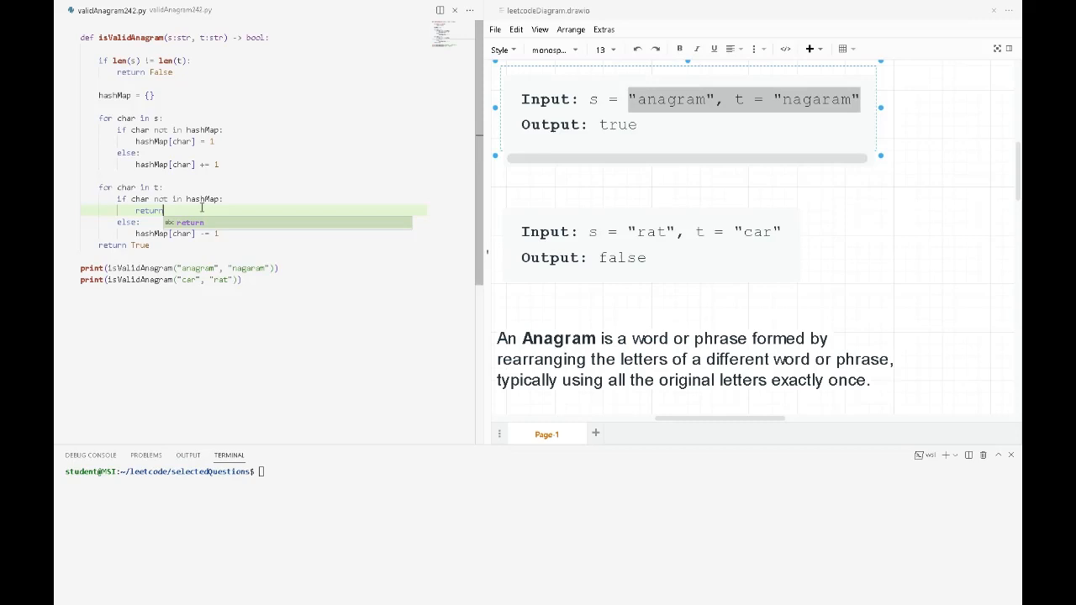
text(FAlse)
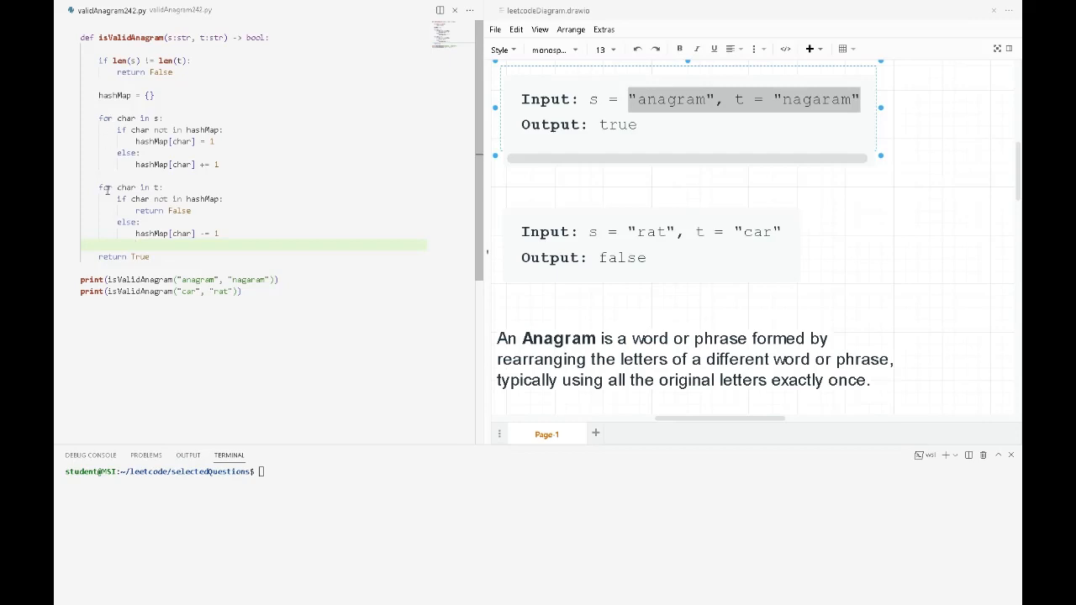
click(110, 95)
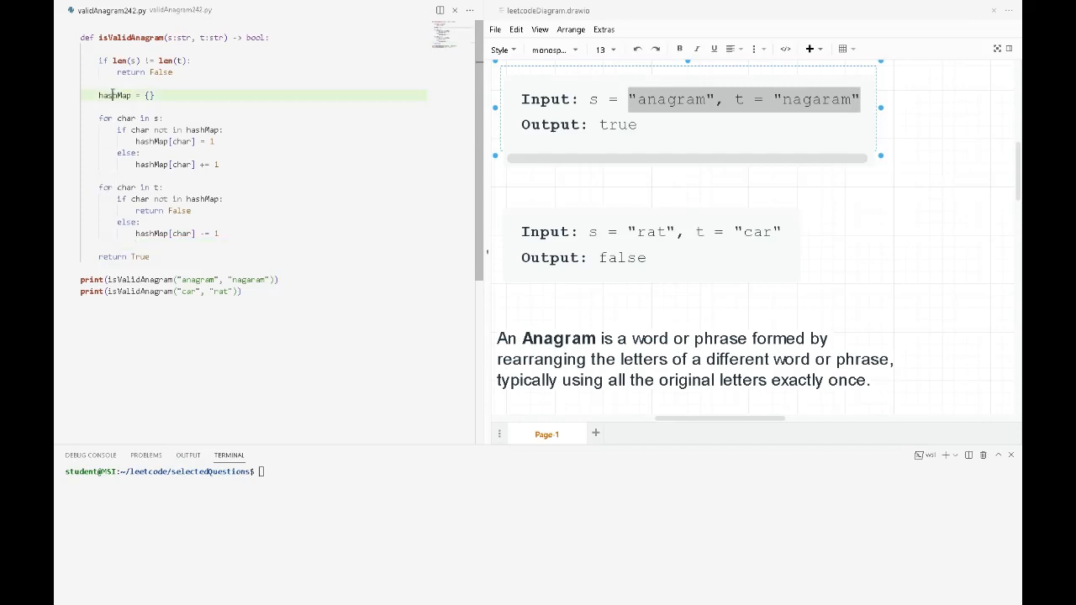
double_click(113, 95)
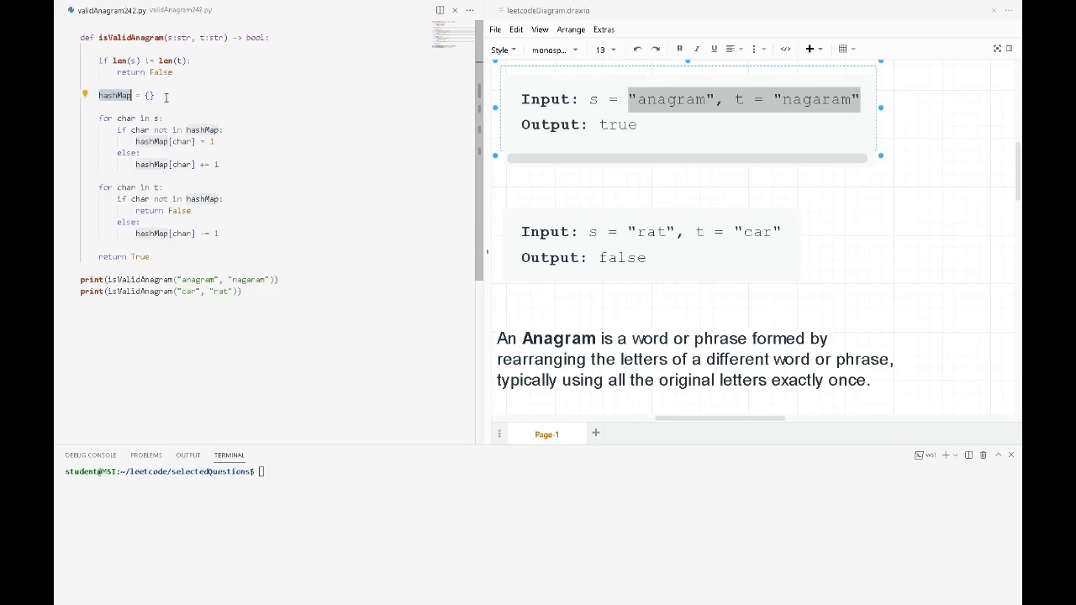
click(199, 95)
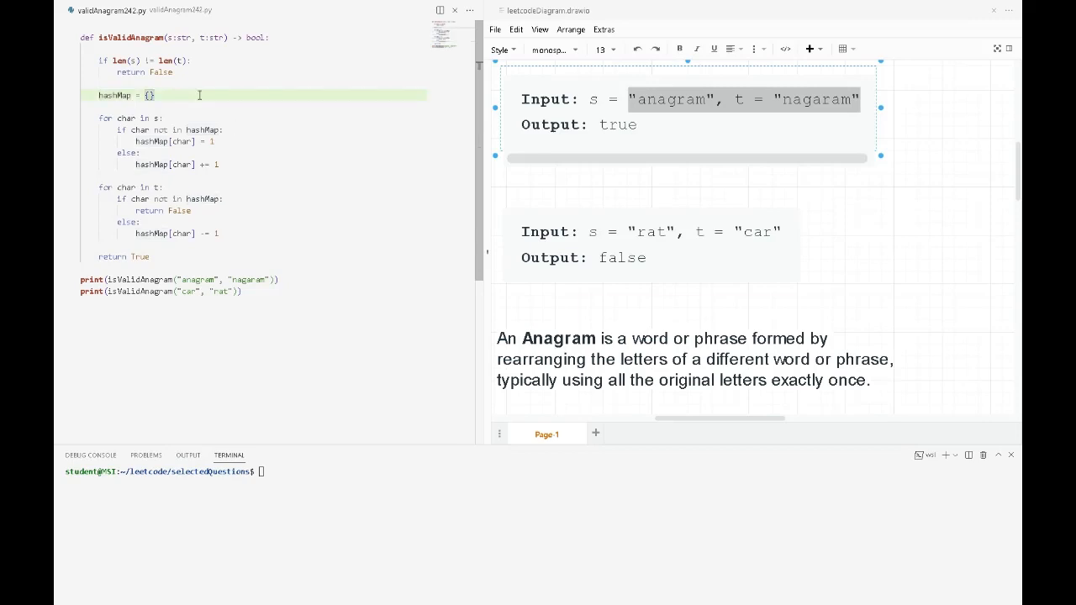